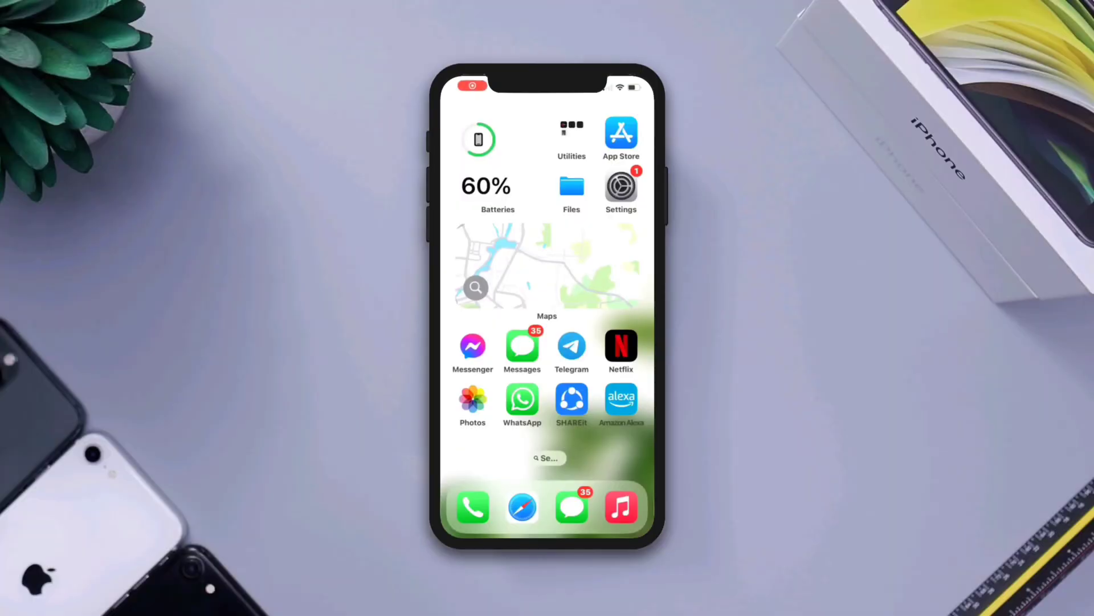
# Review recent calls, then check the iCloud app sync list under the Apple ID account.
pyautogui.click(472, 507)
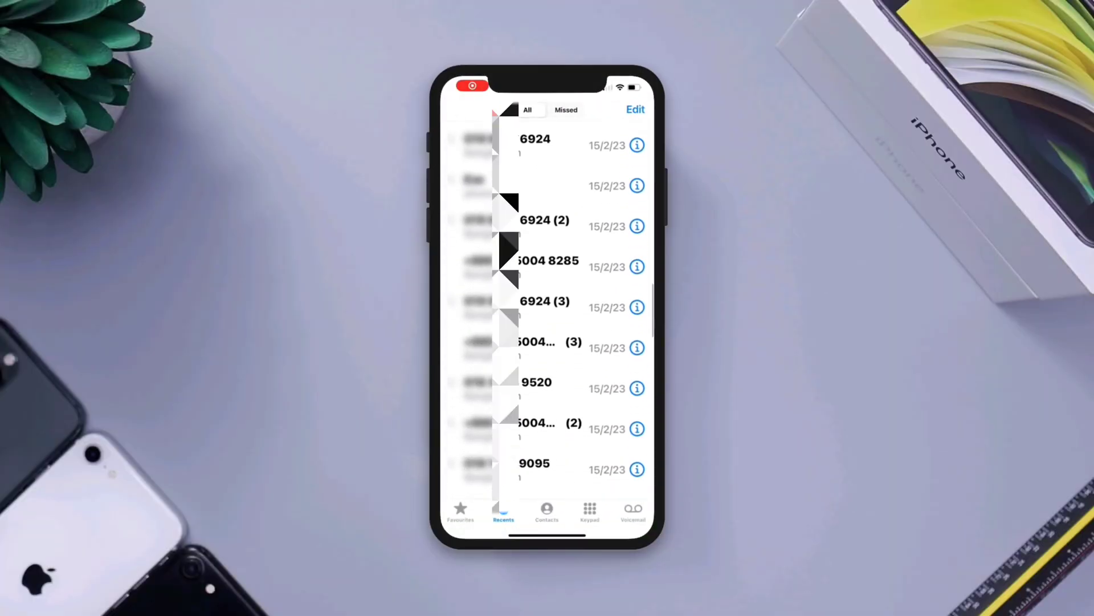
pyautogui.scroll(-3)
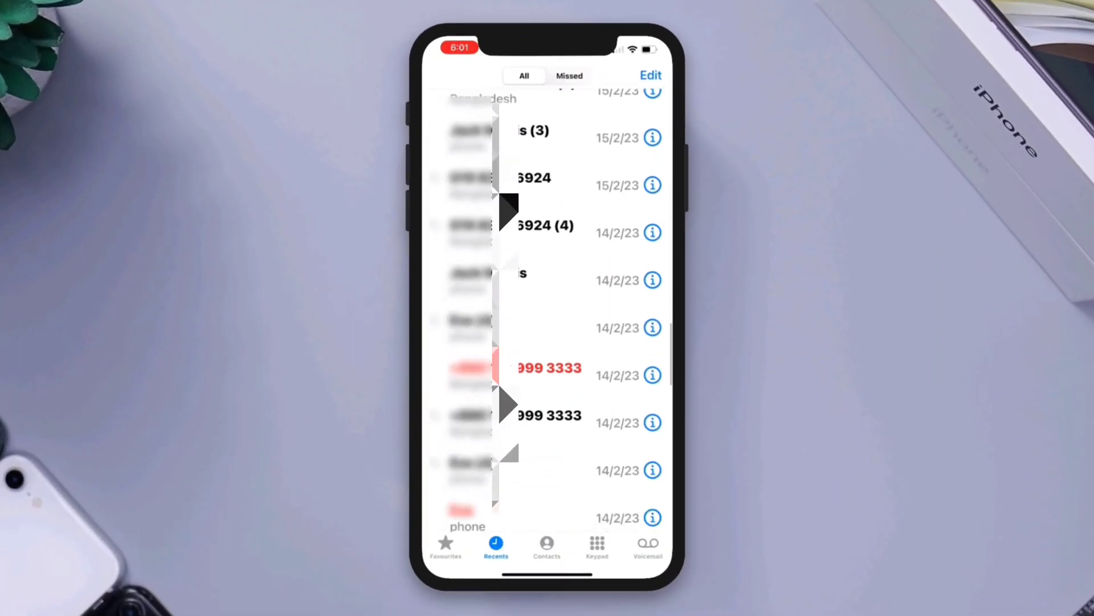
pyautogui.scroll(-3)
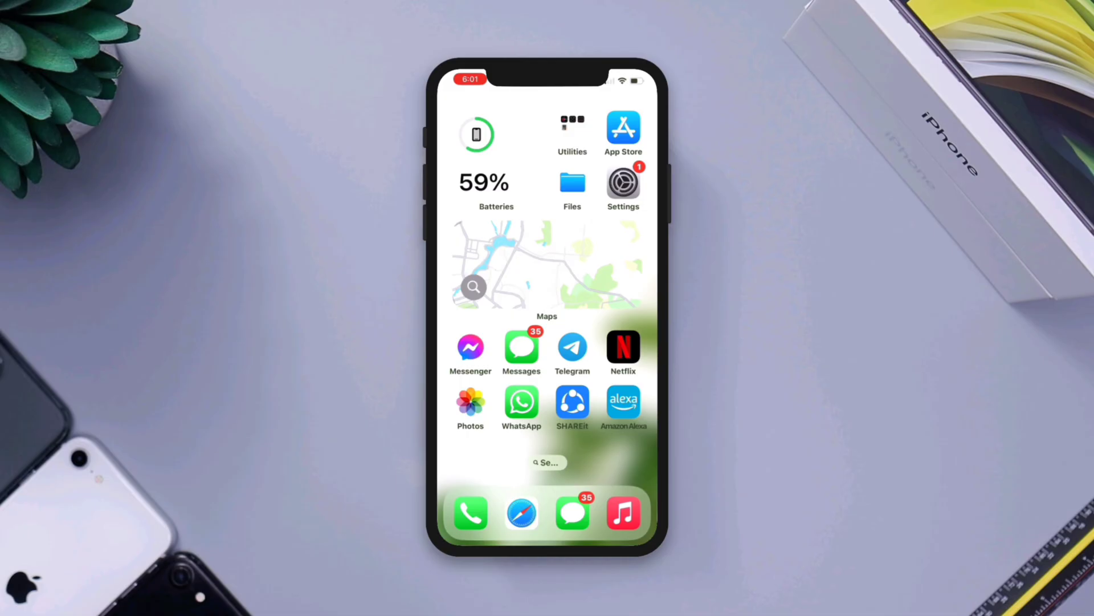
pyautogui.click(622, 181)
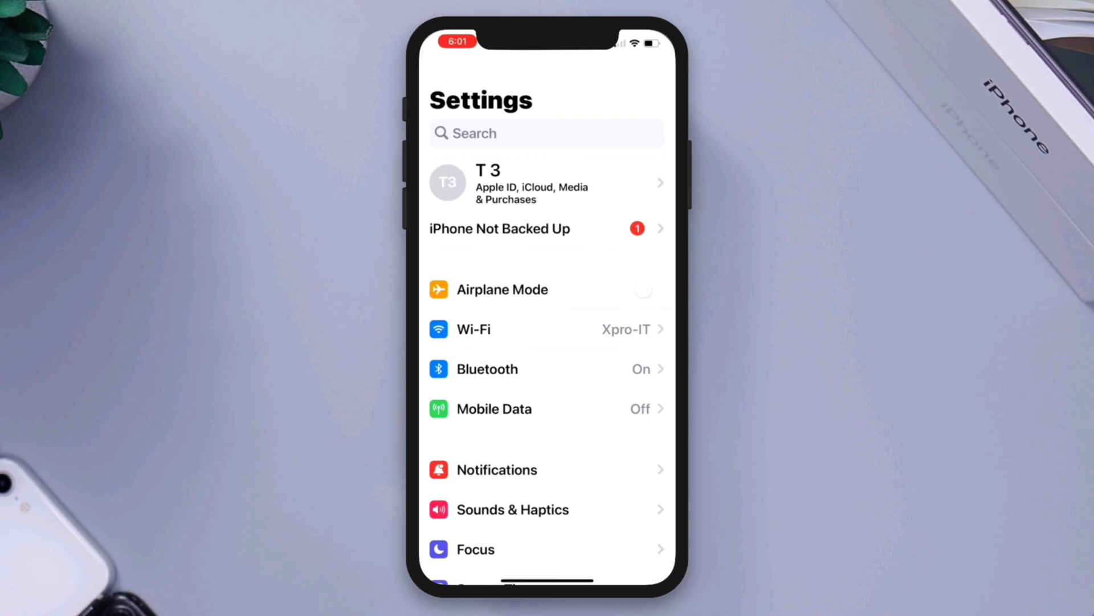
pyautogui.click(545, 182)
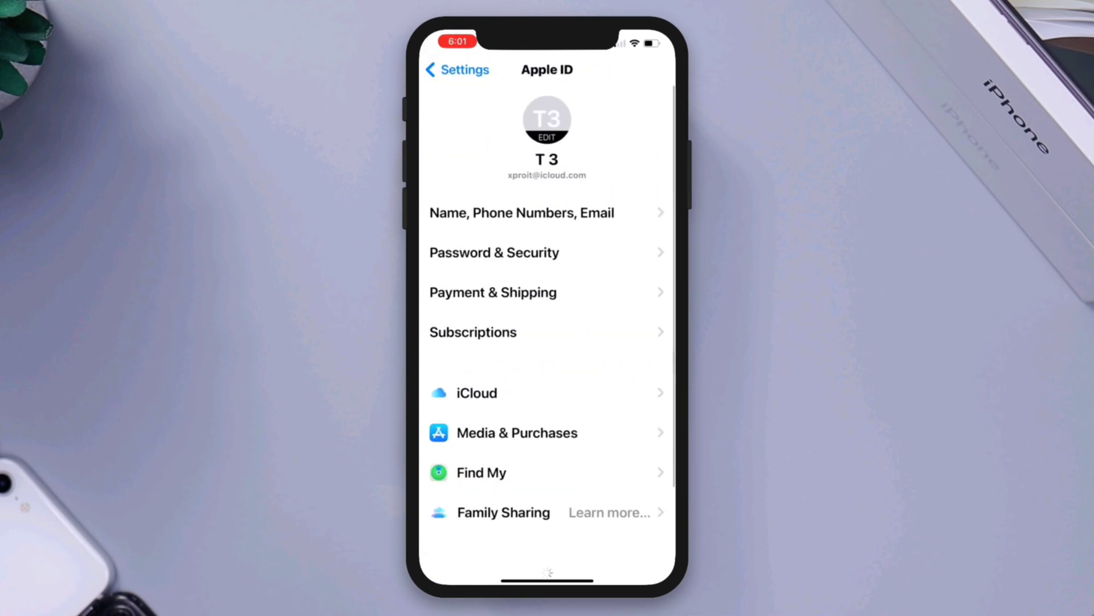
pyautogui.click(476, 392)
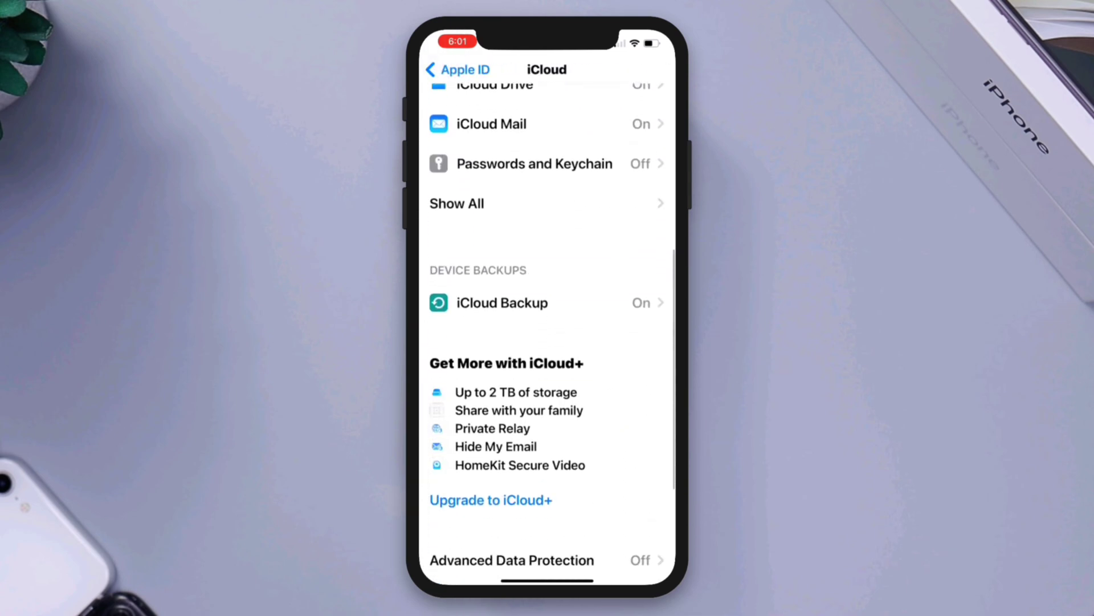
pyautogui.click(456, 202)
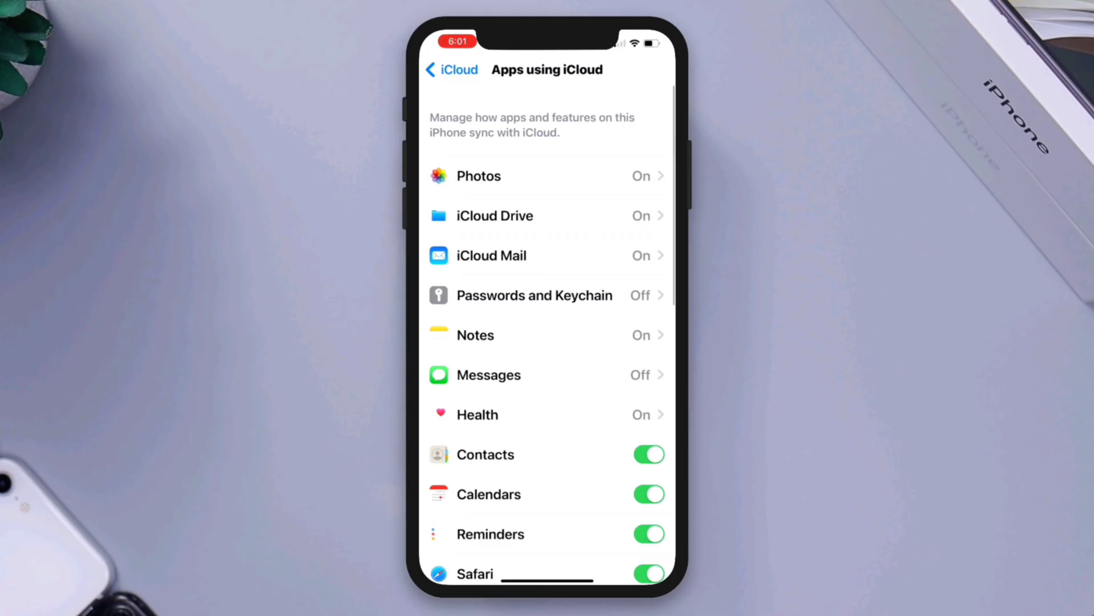
pyautogui.scroll(-3)
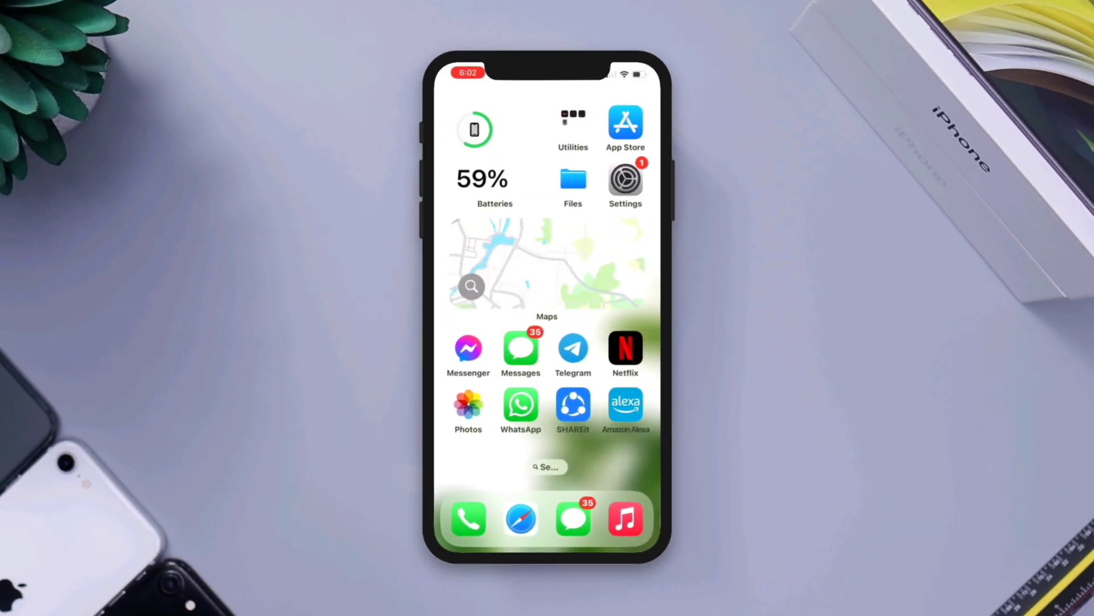
# Switch on Contacts syncing for the Gmail account under Settings > Contacts > Accounts.
pyautogui.click(625, 183)
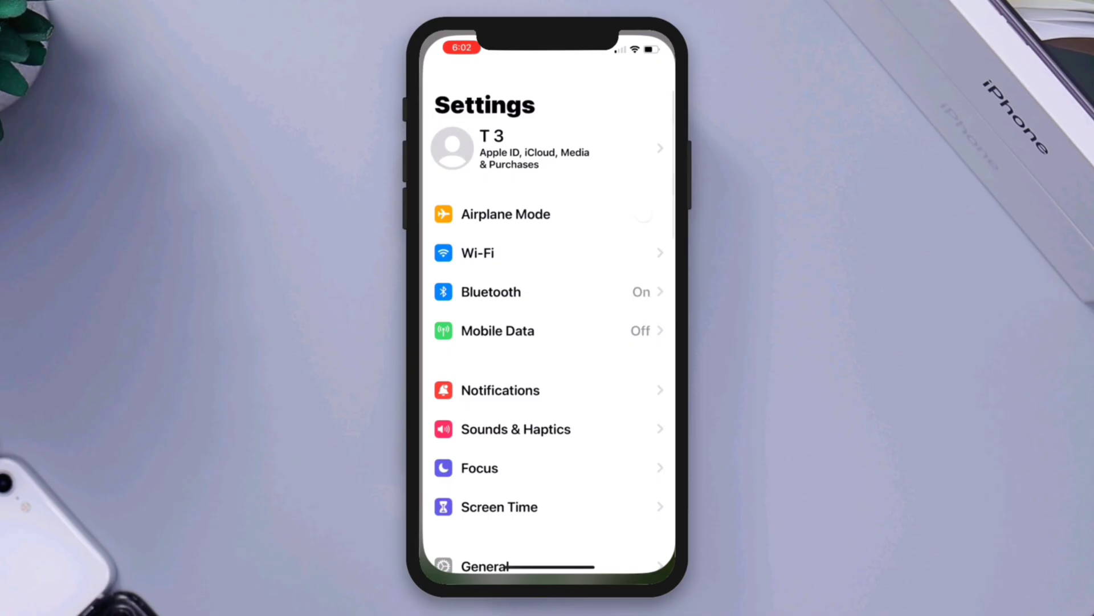
pyautogui.scroll(-3)
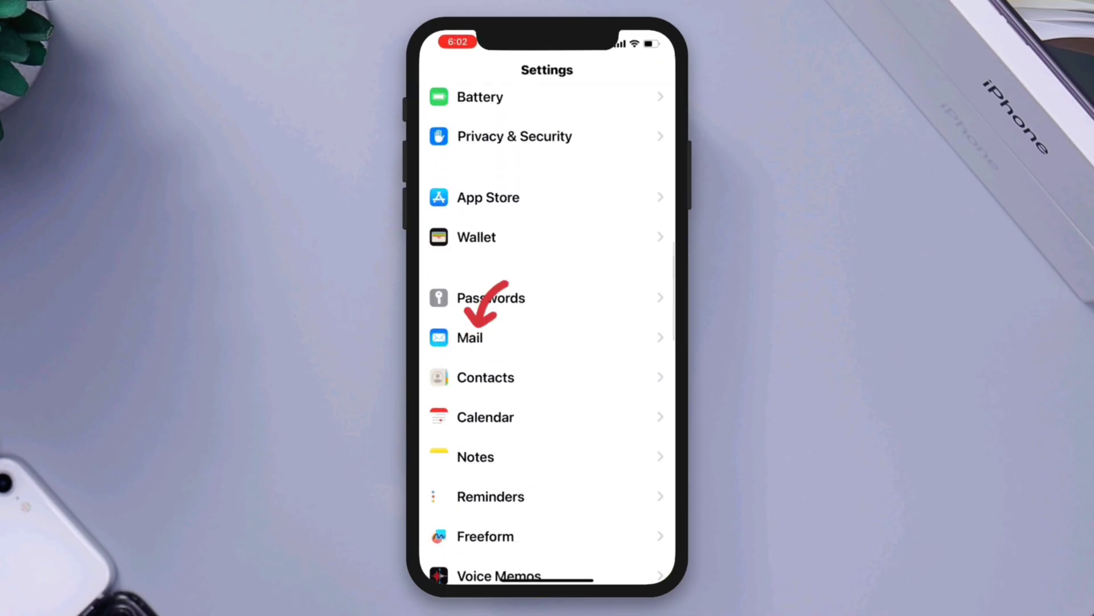
pyautogui.click(485, 377)
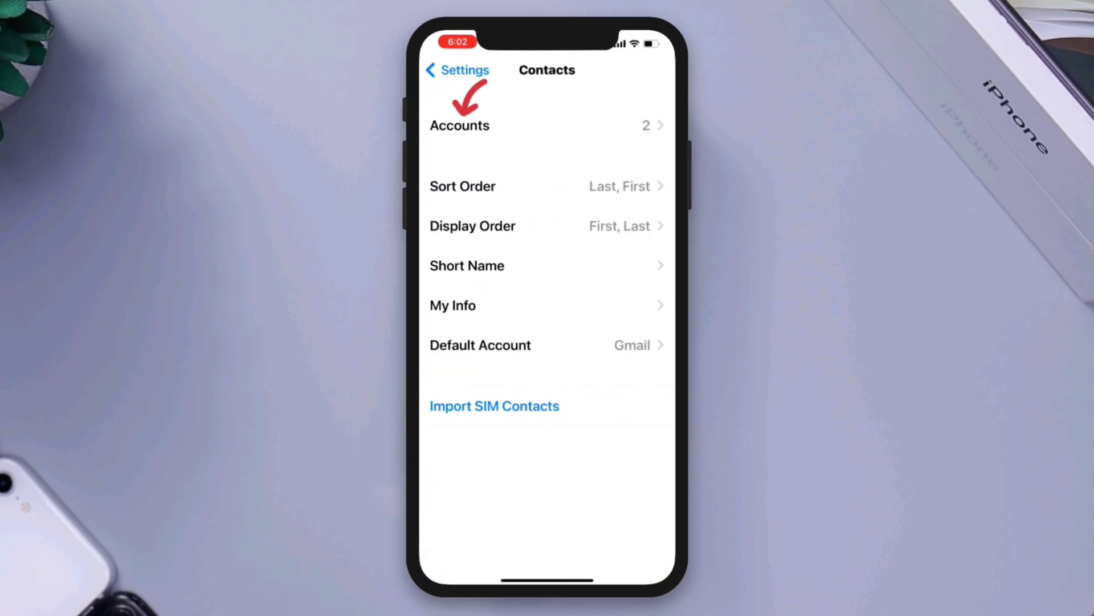
pyautogui.click(459, 126)
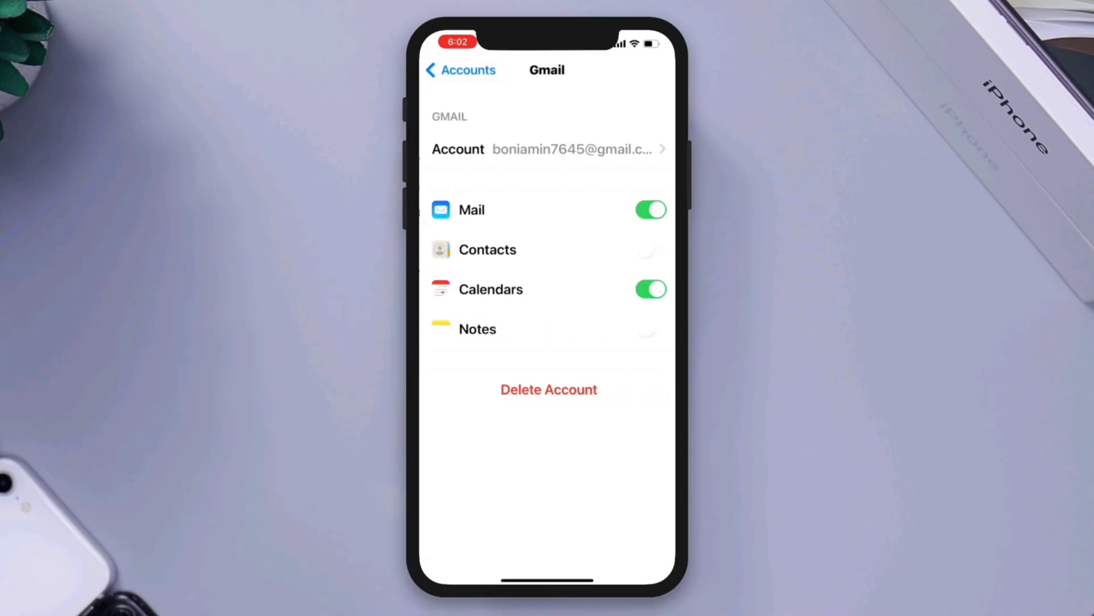
pyautogui.click(647, 249)
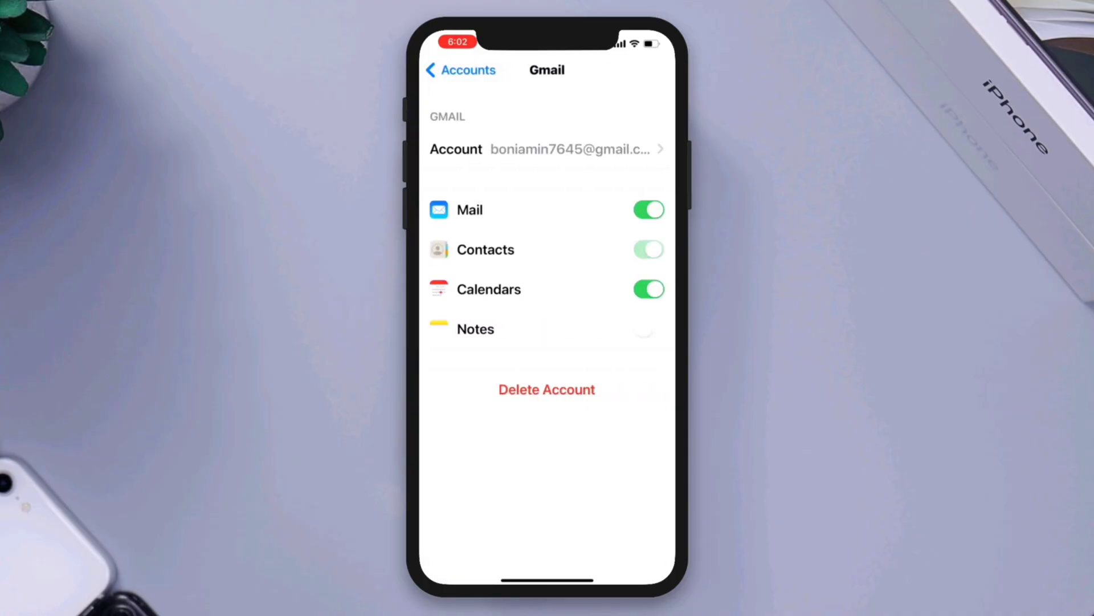
pyautogui.click(648, 249)
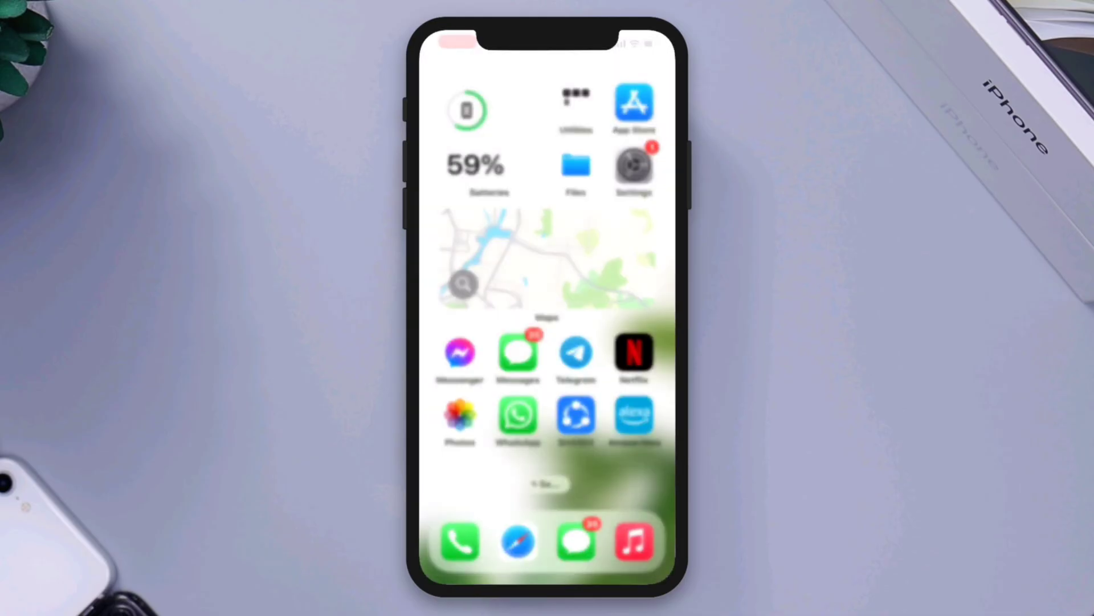
# Reach the Contacts app's storage details under General > iPhone Storage.
pyautogui.click(633, 168)
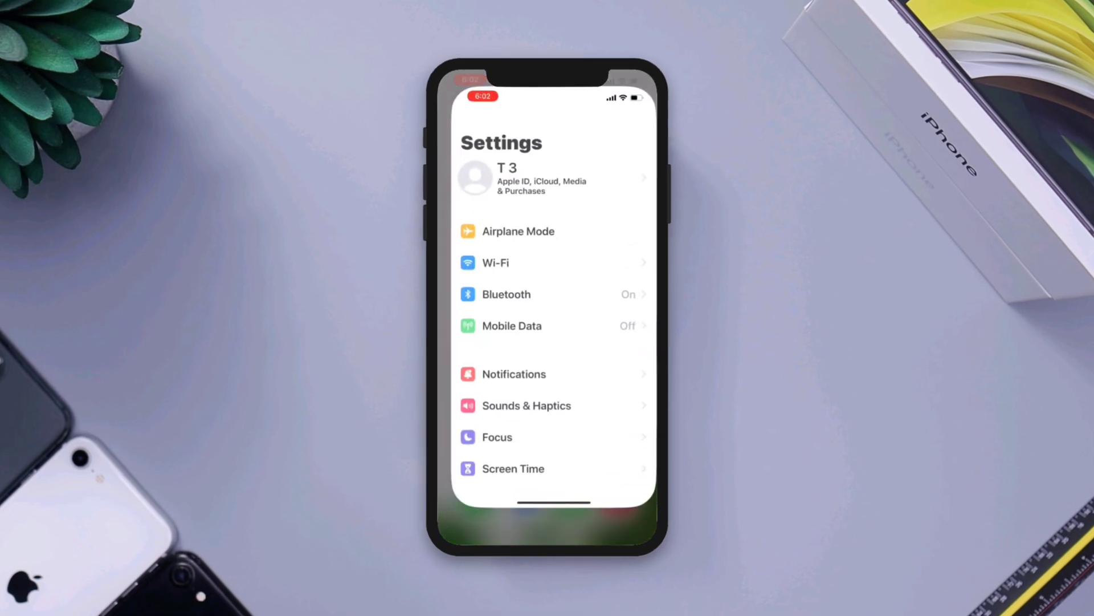
pyautogui.scroll(-3)
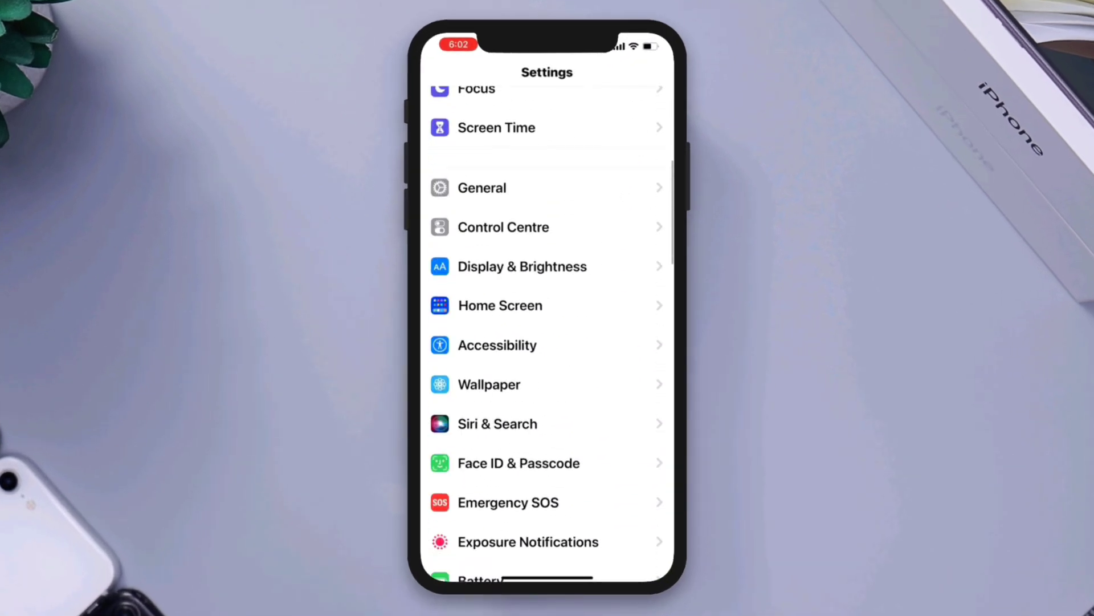
pyautogui.click(482, 187)
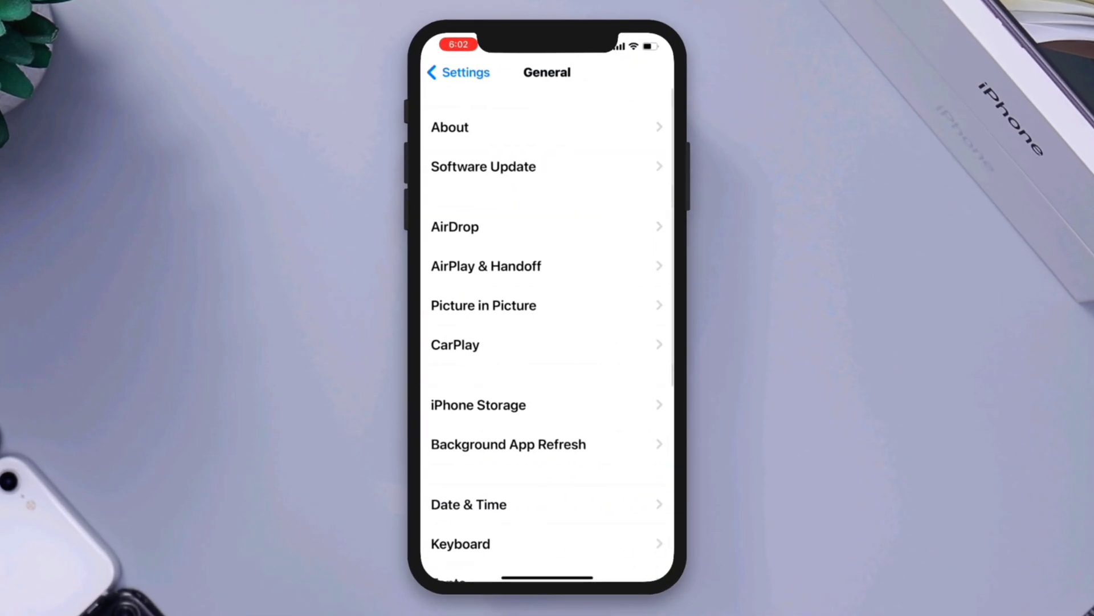
pyautogui.click(478, 405)
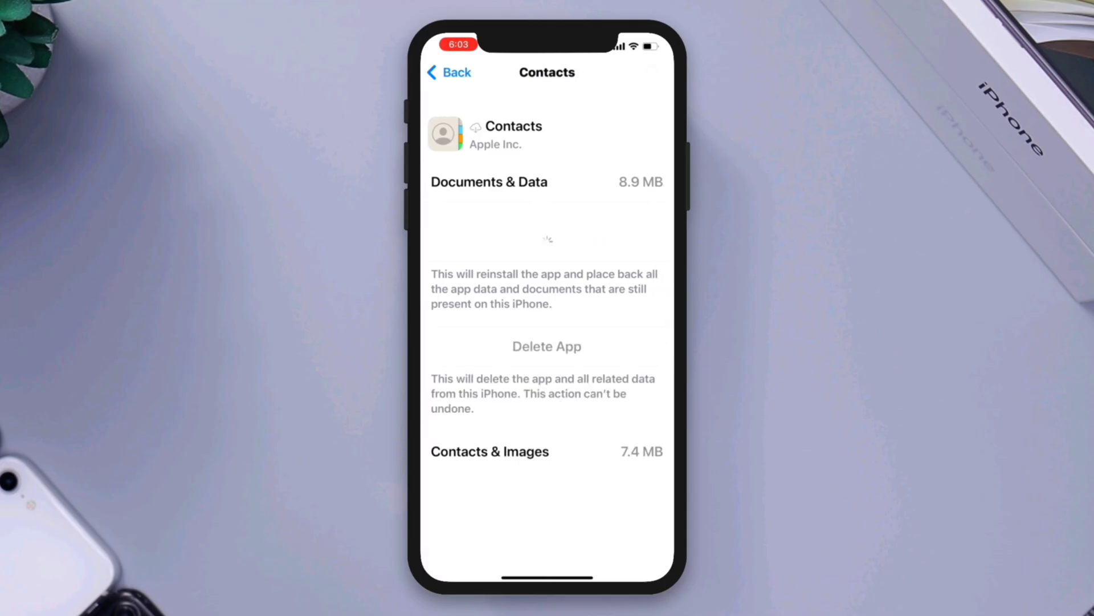
# Offload the Contacts app keeping its data, reinstall it, and return to Settings.
pyautogui.click(547, 280)
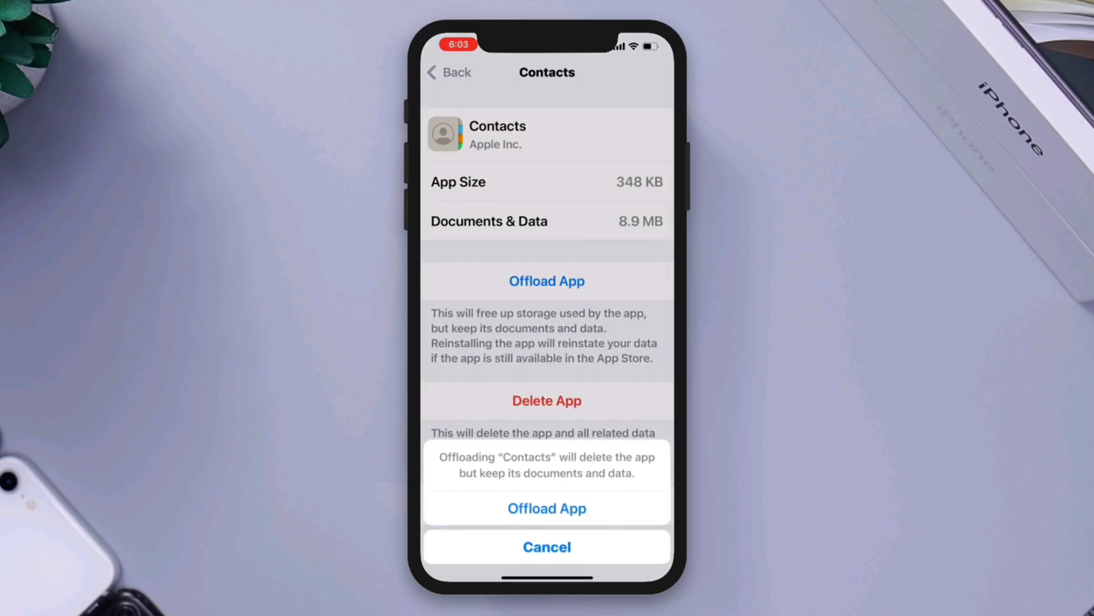
pyautogui.click(547, 547)
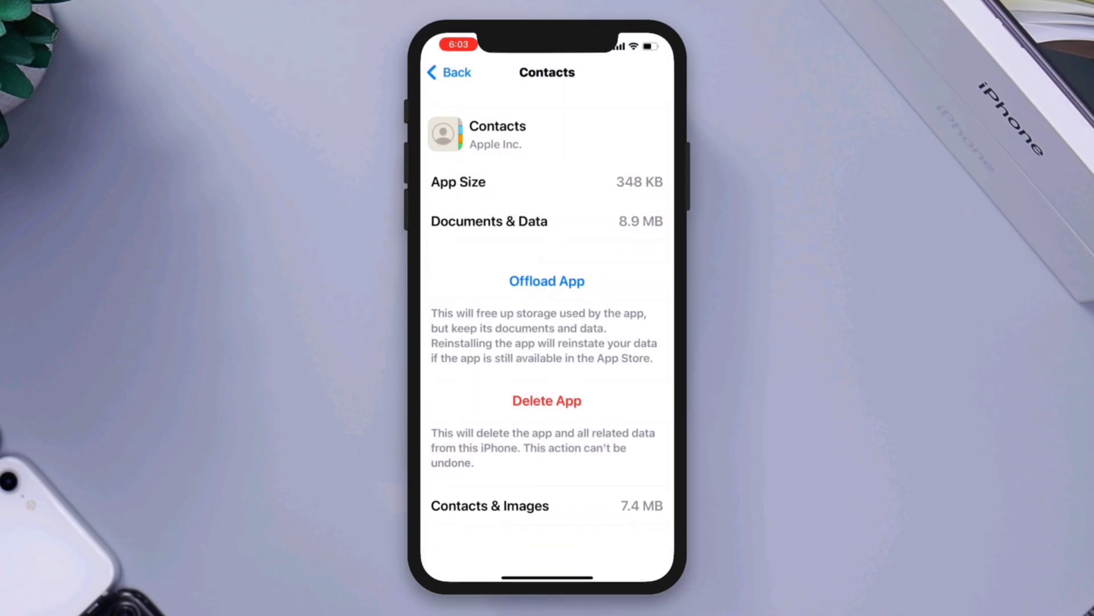
pyautogui.click(547, 281)
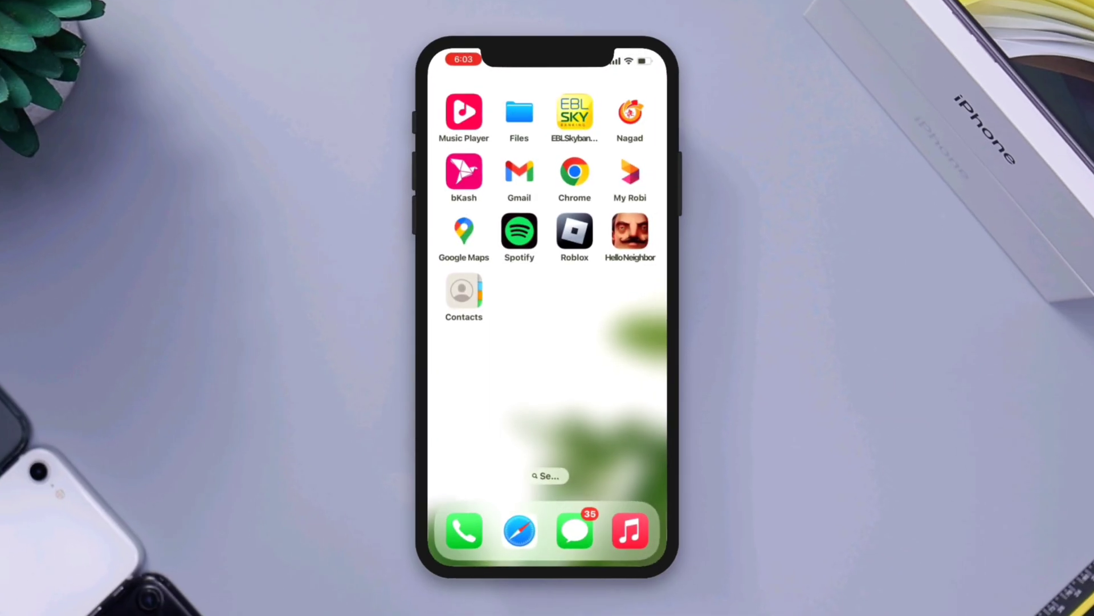
pyautogui.hscroll(-3)
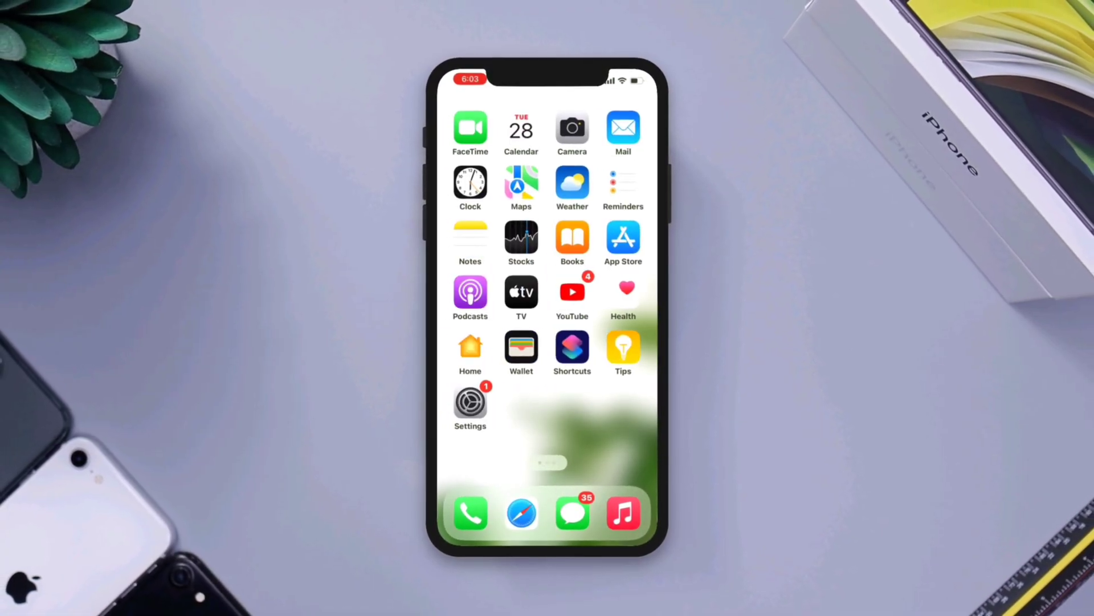
pyautogui.click(469, 404)
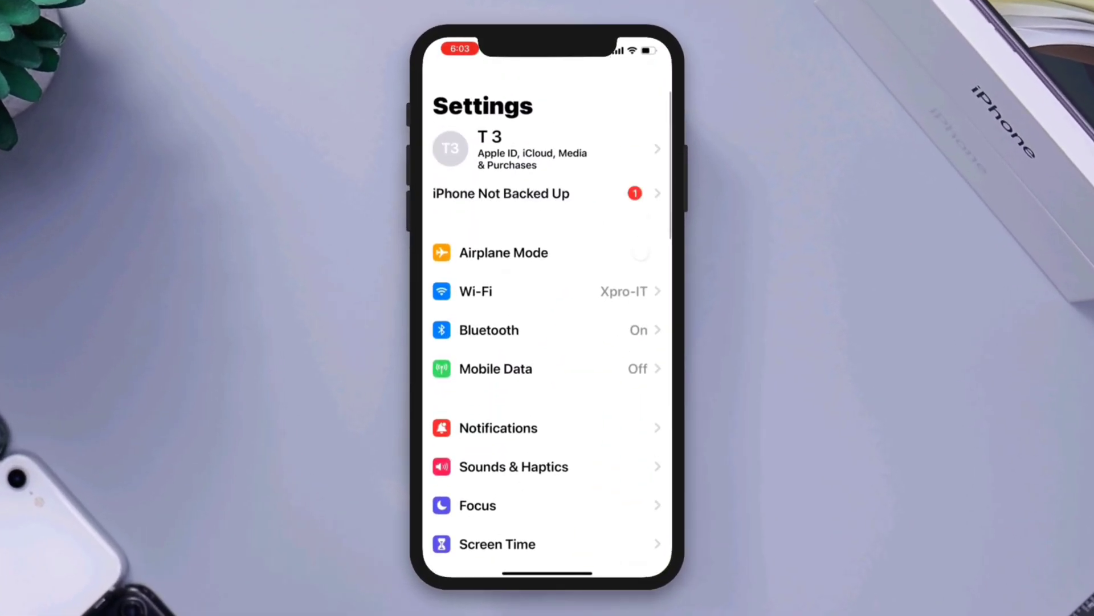
# Choose Reset All Settings under General > Transfer or Reset iPhone > Reset.
pyautogui.scroll(-3)
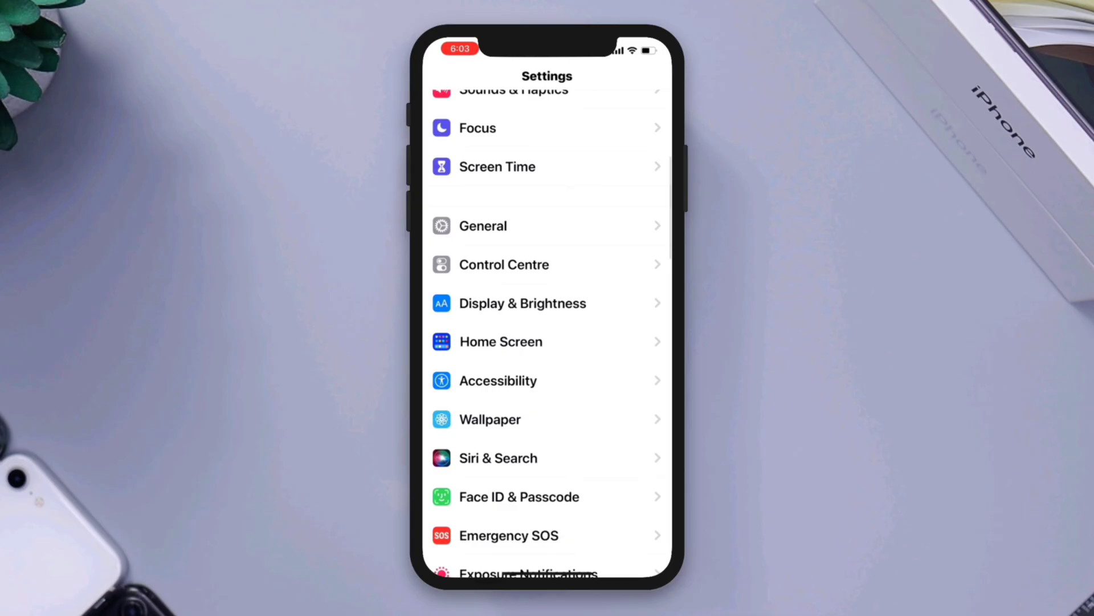
pyautogui.click(482, 224)
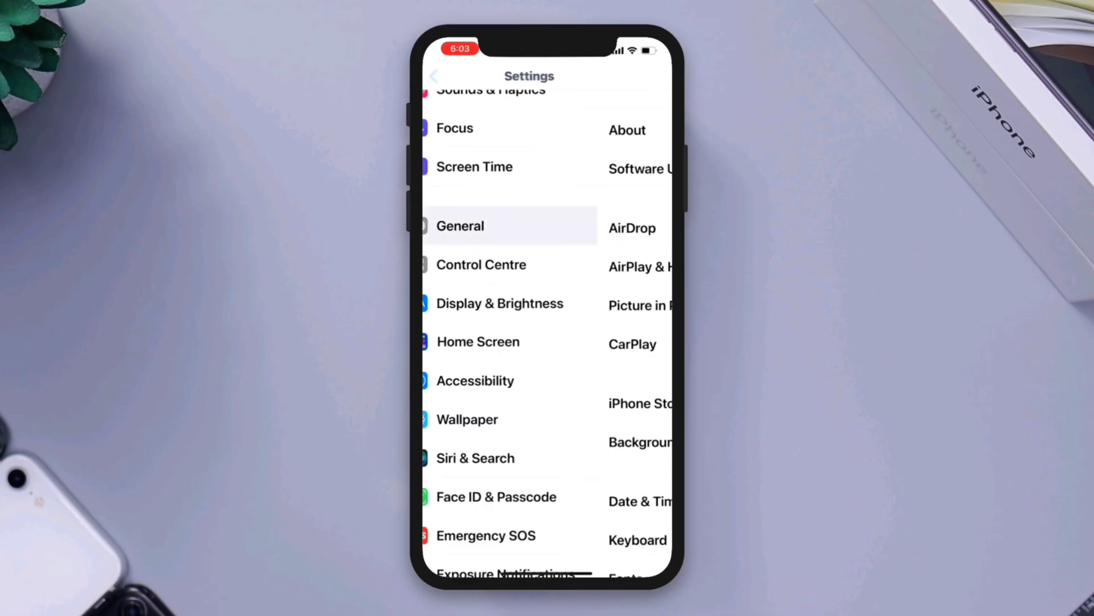
pyautogui.click(460, 225)
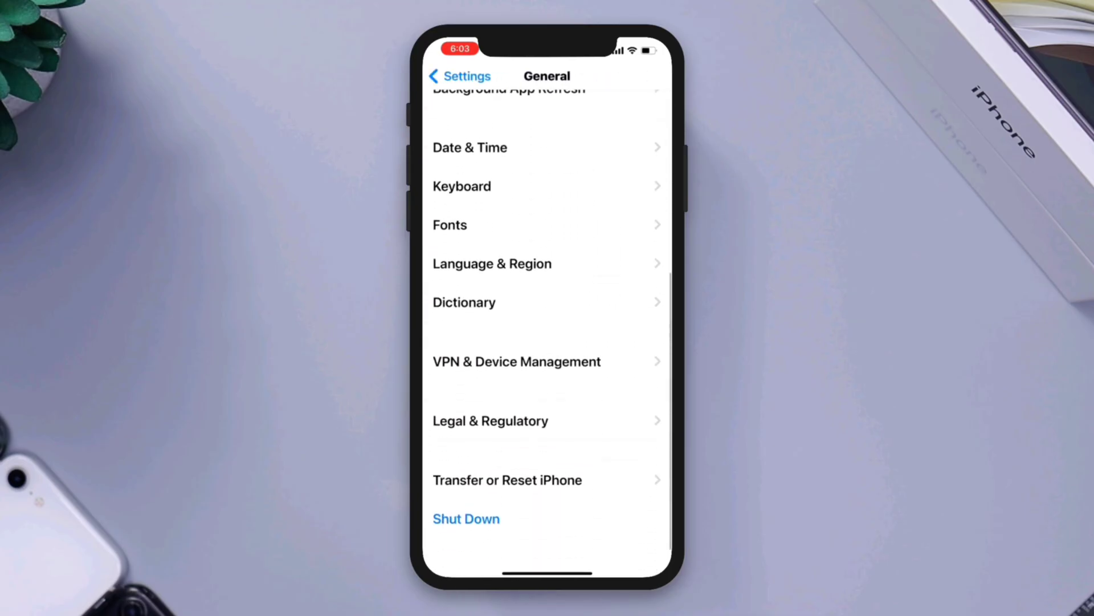
pyautogui.click(507, 479)
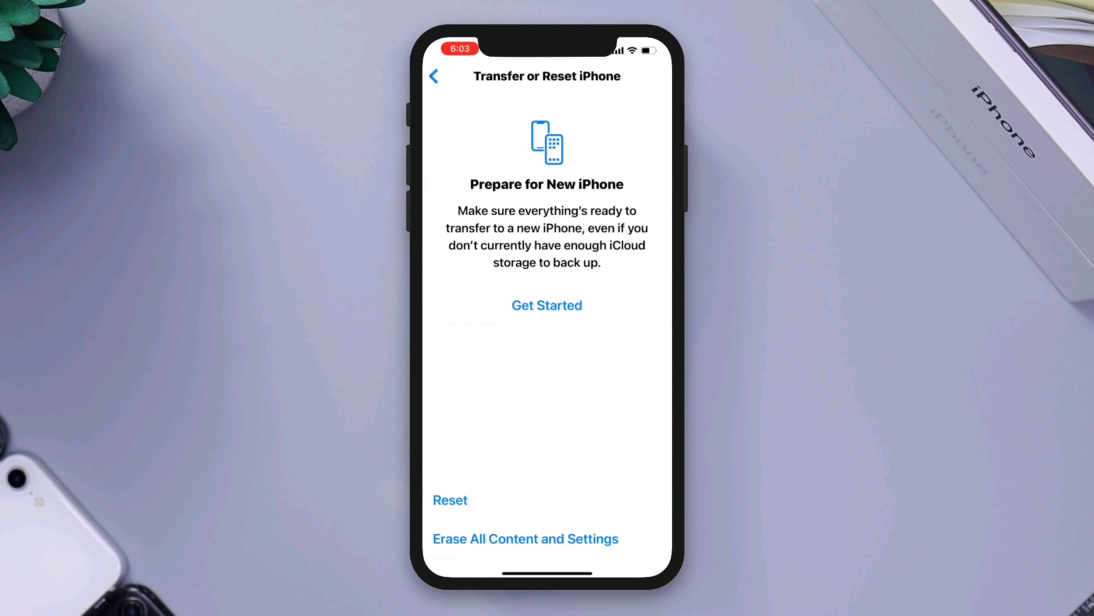
pyautogui.click(451, 500)
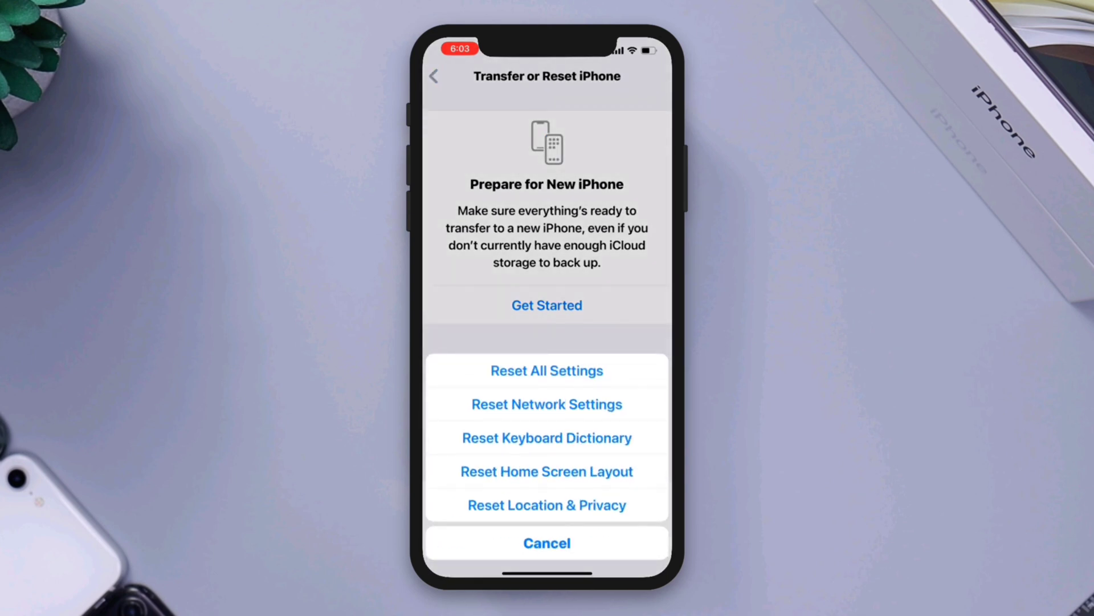
pyautogui.click(547, 370)
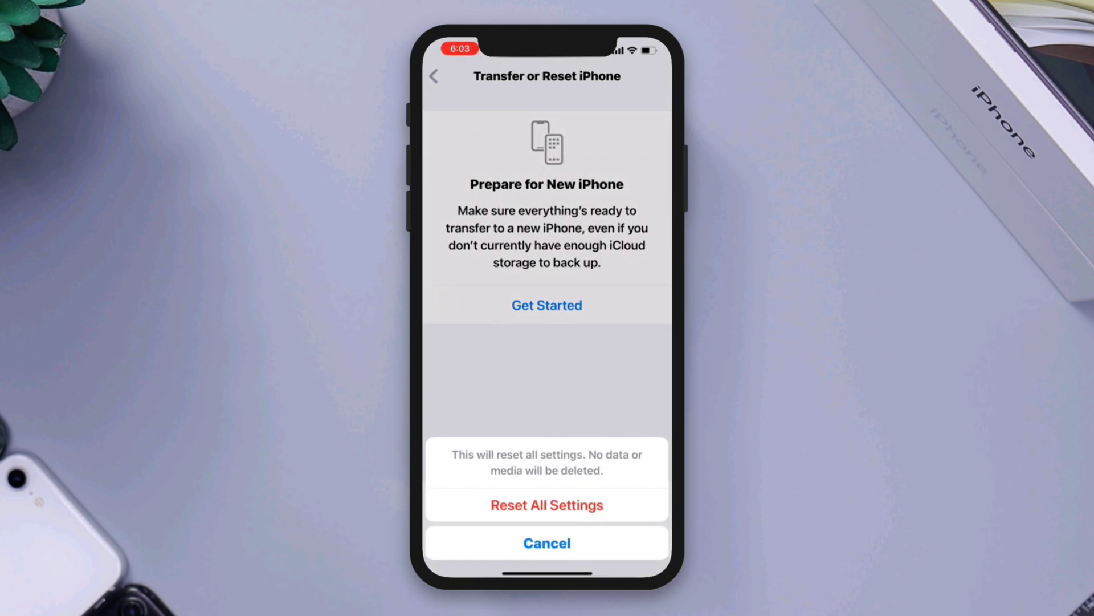